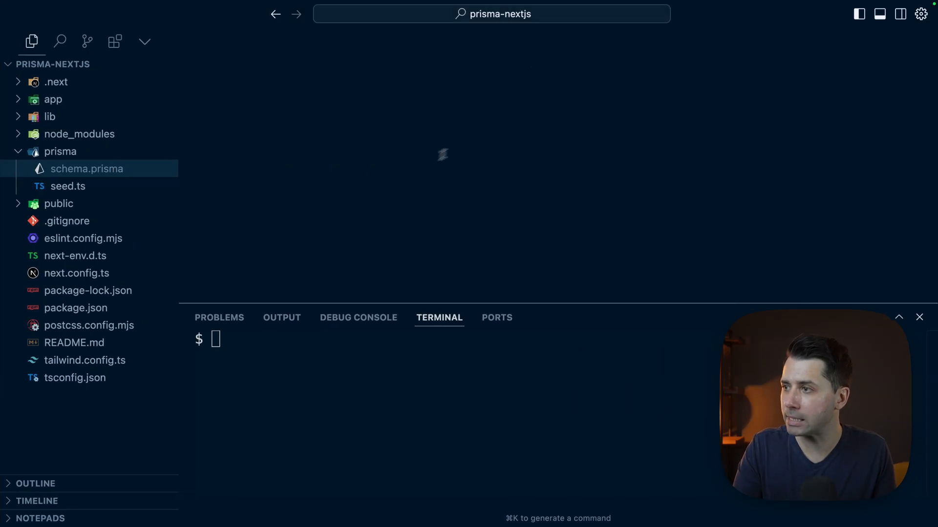
pyautogui.moveTo(453, 108)
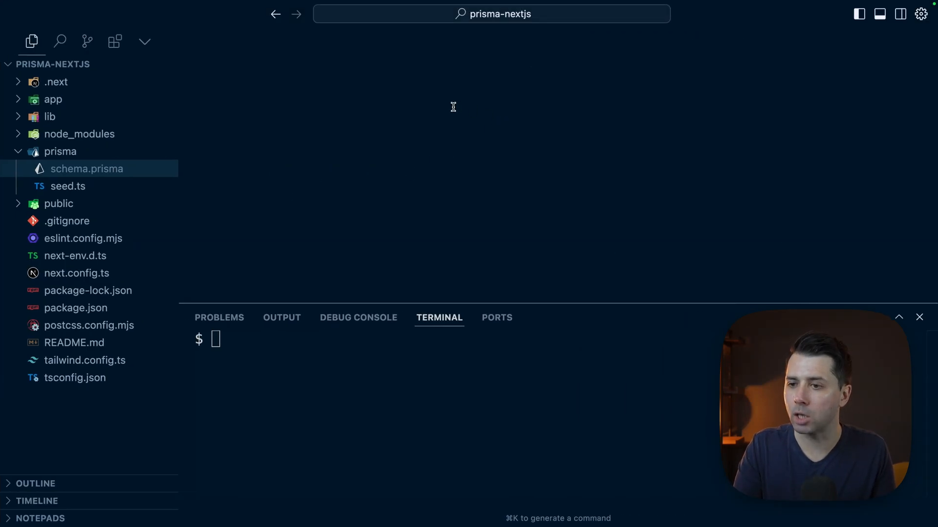
# Step: Replace sqlite with postgres and set the datasource url to env("DATABASE_URL"), then start creating .env
pyautogui.doubleClick(87, 169)
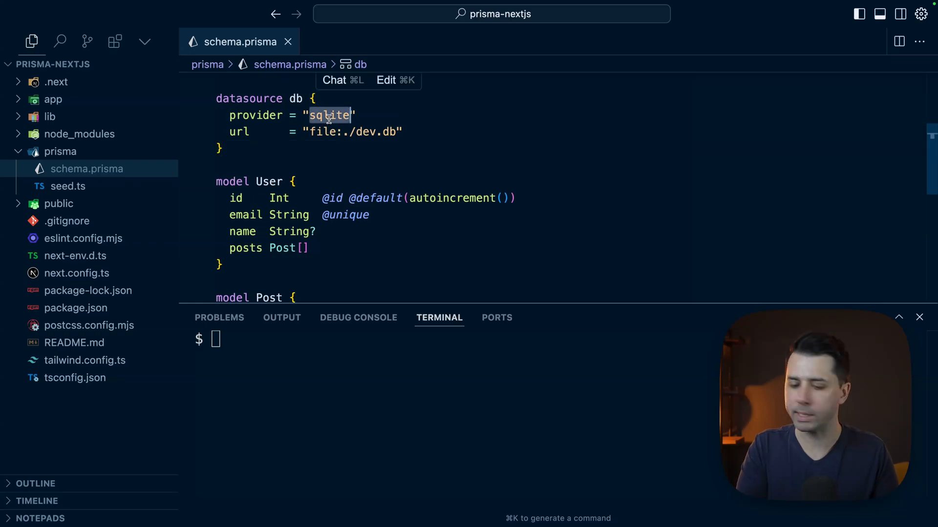
pyautogui.write('postgres')
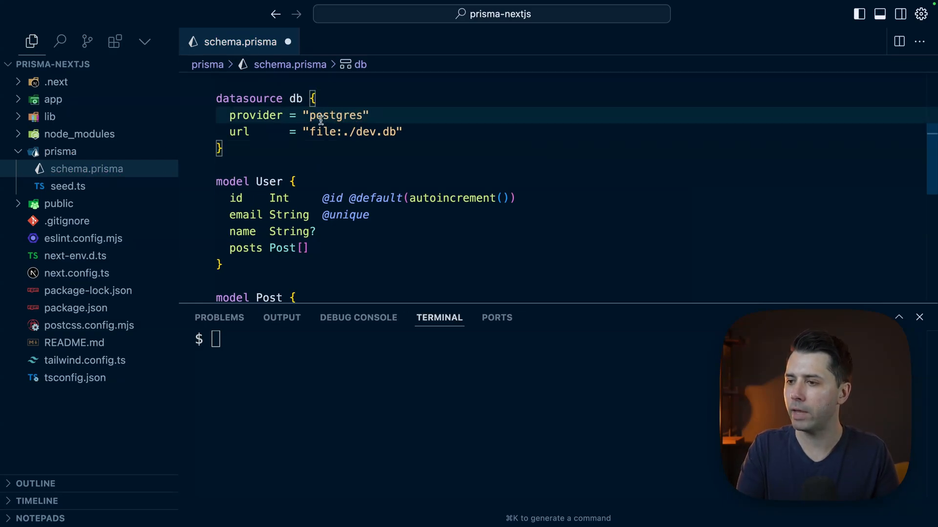
pyautogui.write('env("DATABASE_URL")')
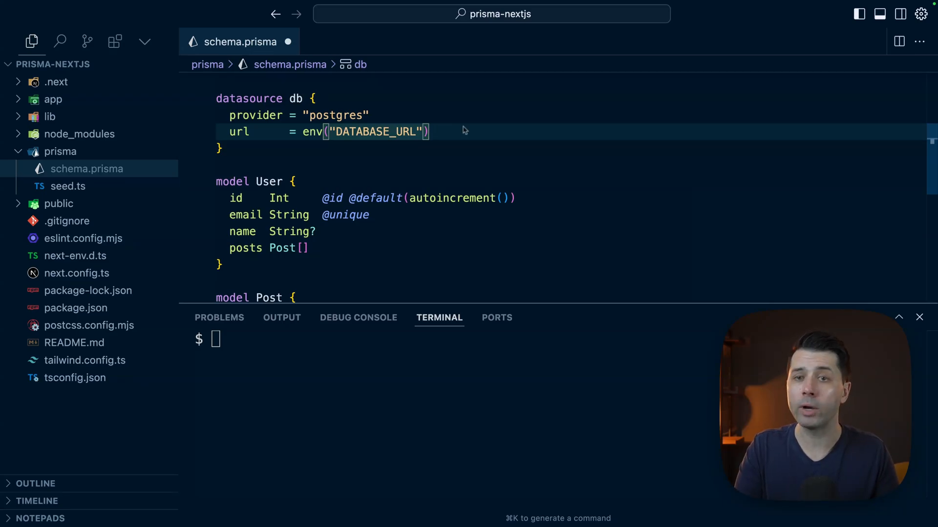
pyautogui.write('touch')
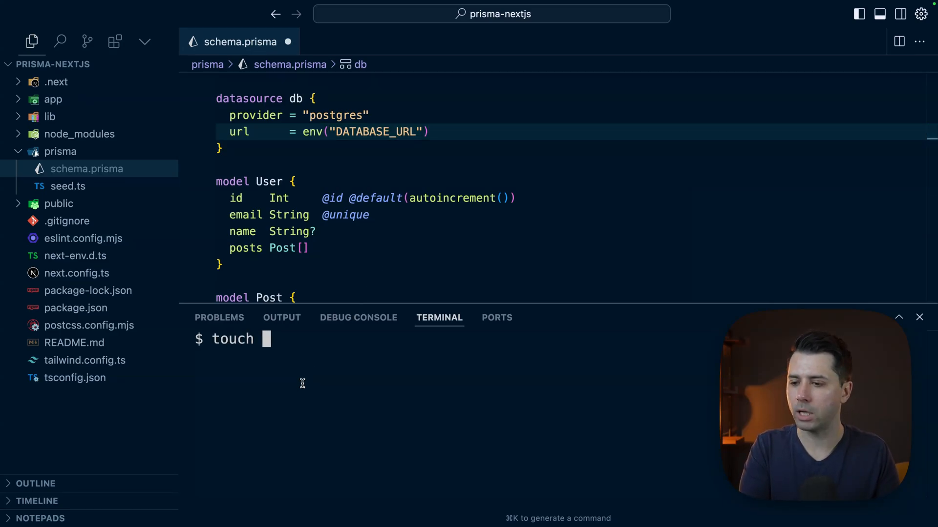
pyautogui.write('.env')
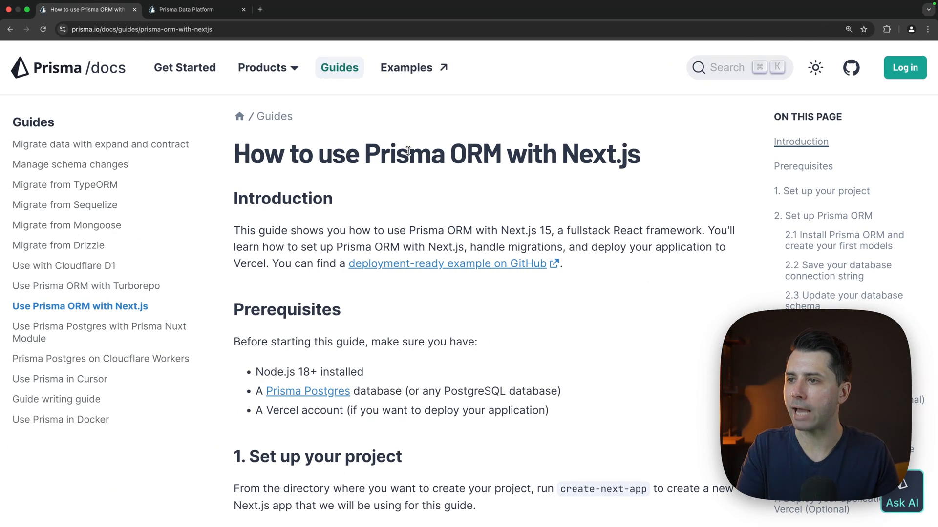
# Step: Start a new project in the Prisma console using the suggested name Inventive Mauve Owl
pyautogui.click(182, 10)
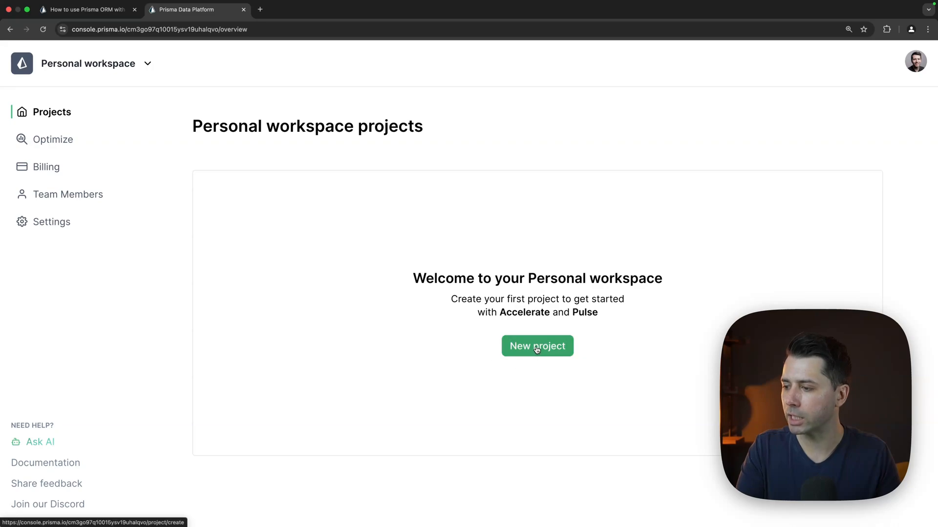
pyautogui.click(536, 346)
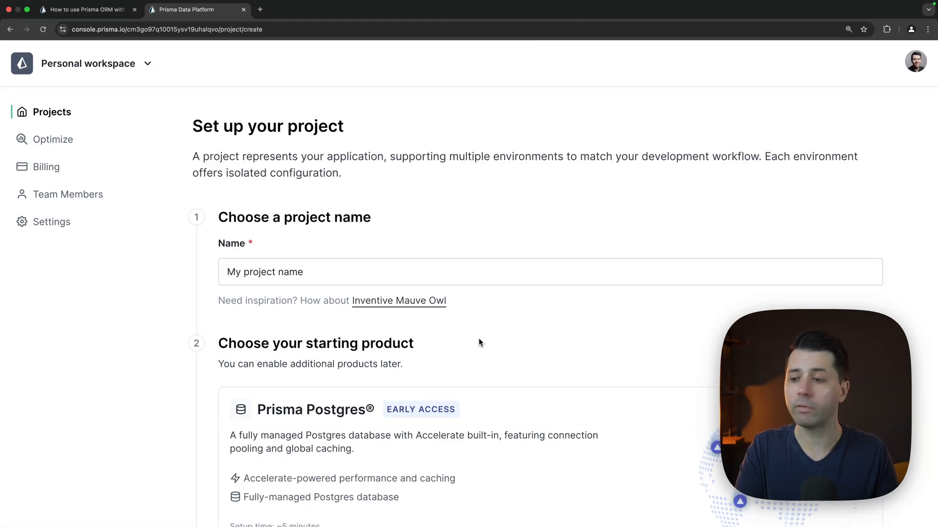
pyautogui.click(399, 300)
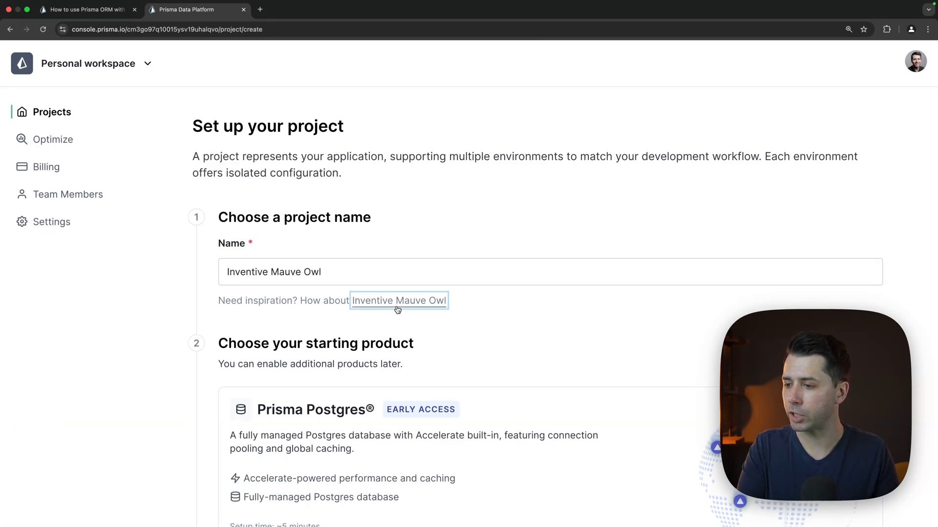
# Step: Choose Prisma Postgres in US East (N. Virginia) and create the project and database
pyautogui.scroll(-3)
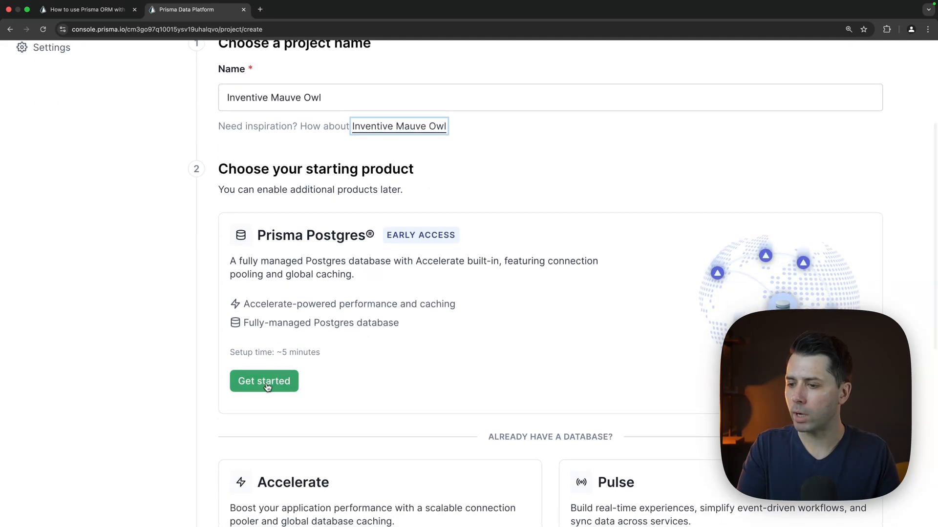
pyautogui.click(263, 381)
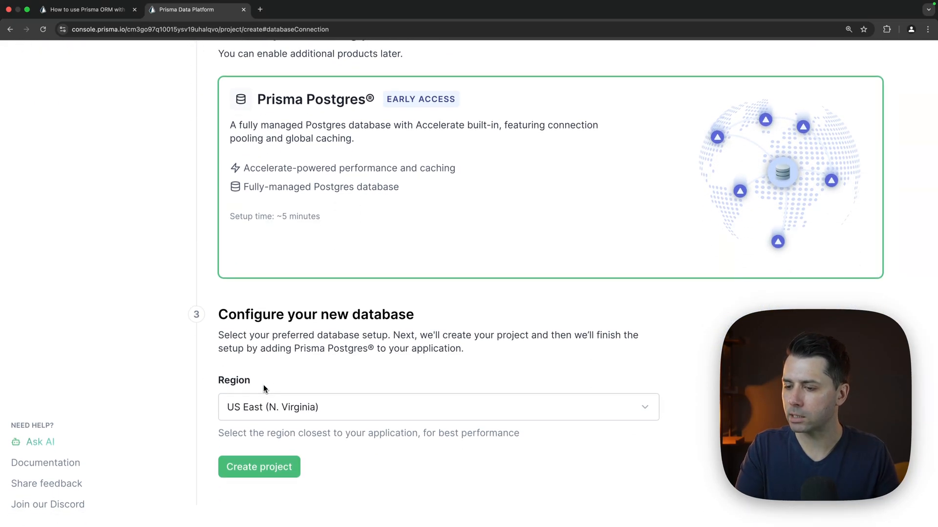
pyautogui.click(437, 407)
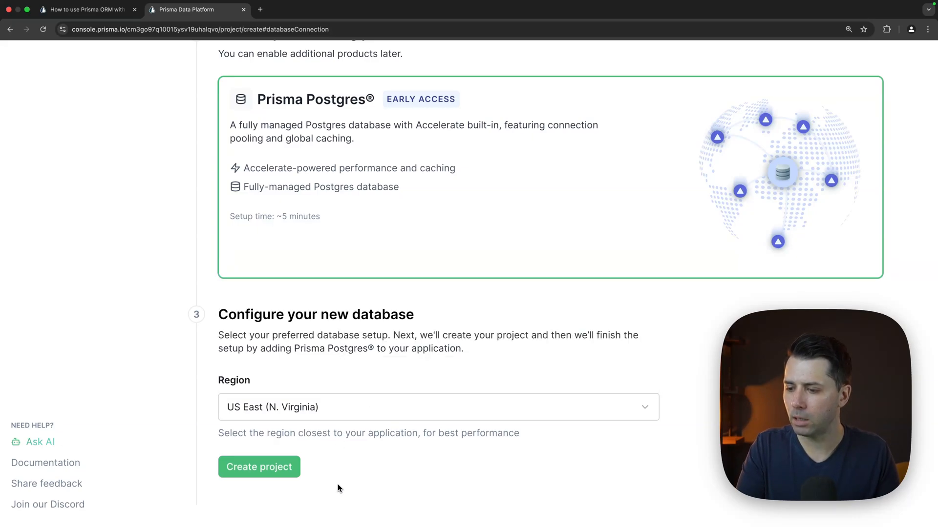
pyautogui.click(259, 467)
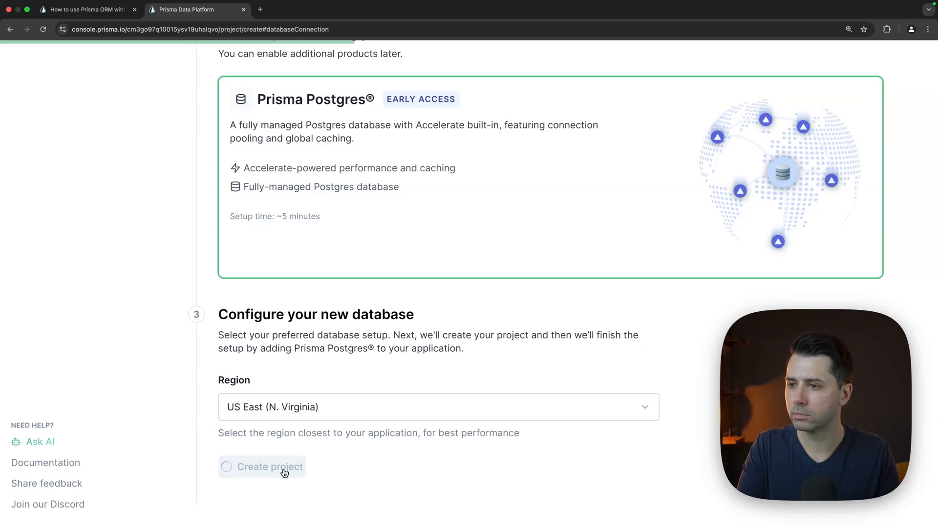
pyautogui.click(270, 466)
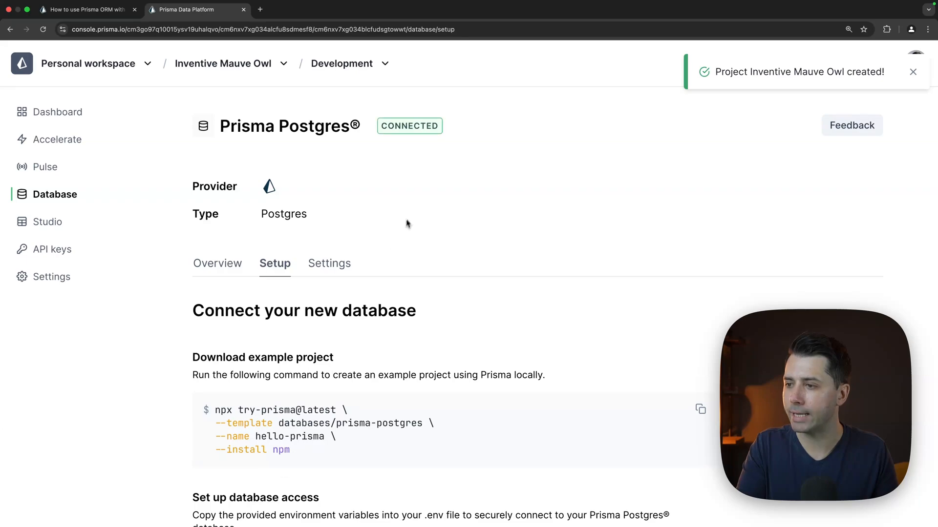
pyautogui.moveTo(528, 129)
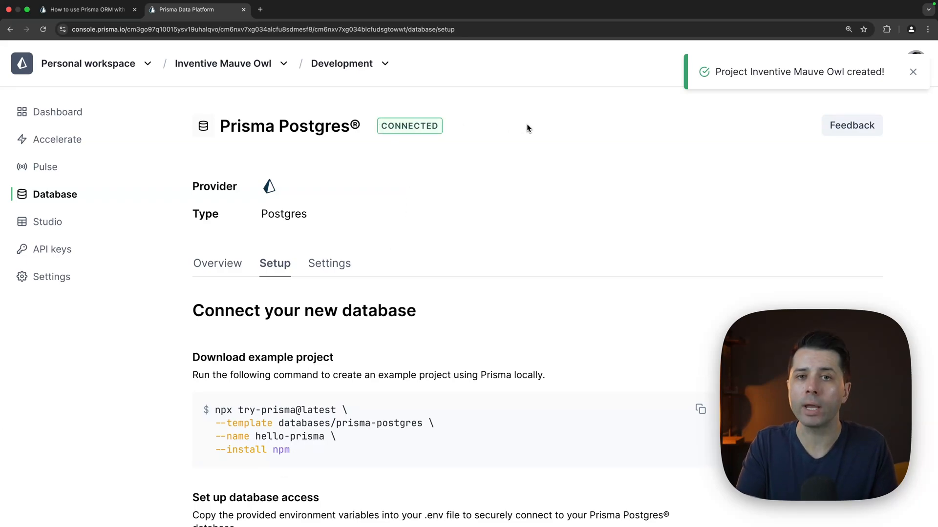
# Step: Scroll the Setup tab to the database access section showing the .env DATABASE_URL
pyautogui.scroll(-3)
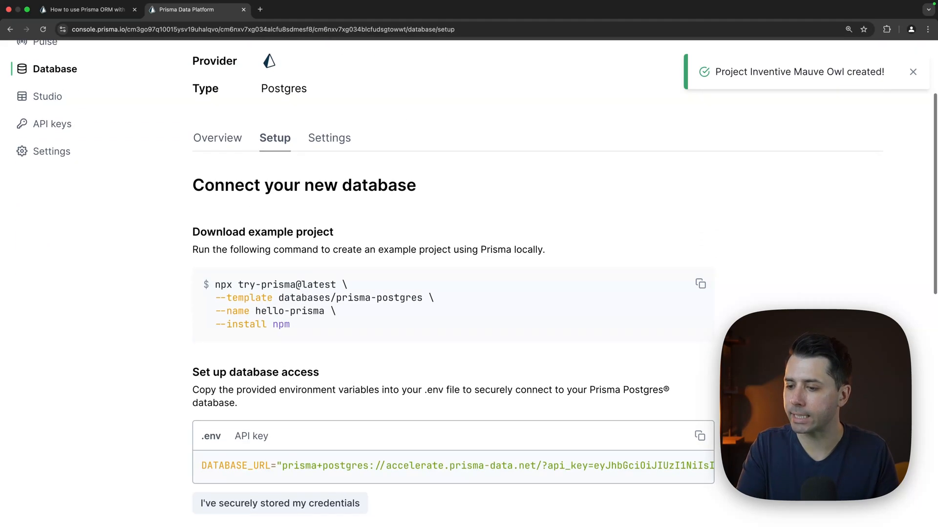
pyautogui.scroll(-3)
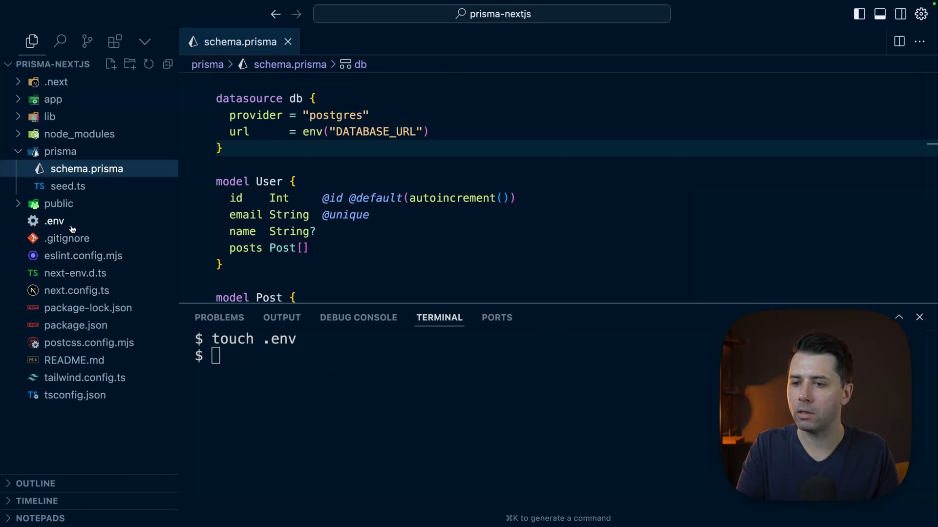
# Step: Paste DATABASE_URL into .env and run prisma migrate dev naming the migration init
pyautogui.click(54, 221)
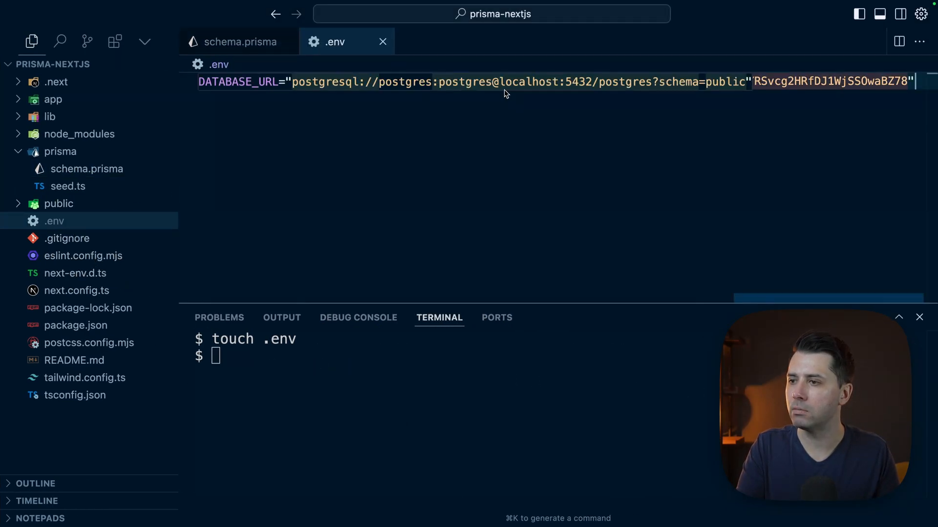
pyautogui.click(238, 41)
pyautogui.write('npx prisma migrate dev')
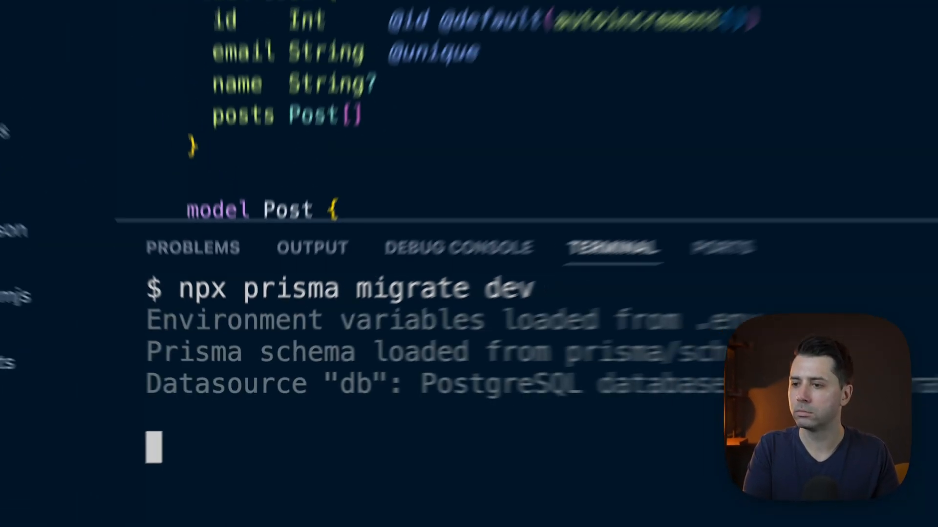
pyautogui.write('init')
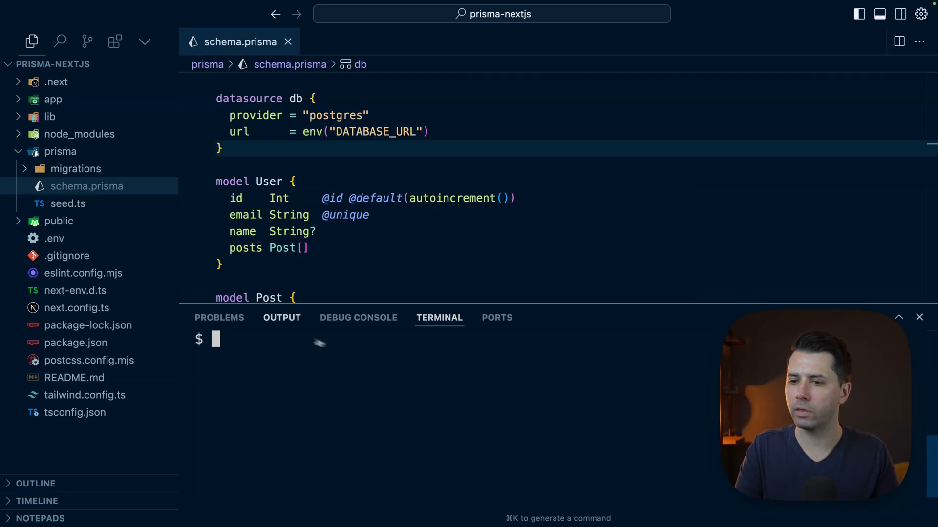
# Step: Review prisma/seed.ts and run npx prisma db seed to load the sample users and posts
pyautogui.click(67, 203)
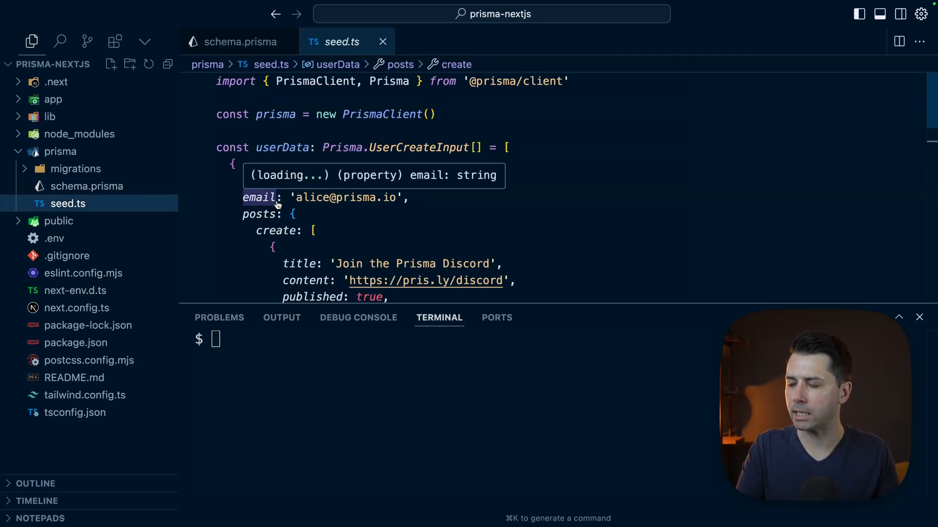
pyautogui.scroll(-3)
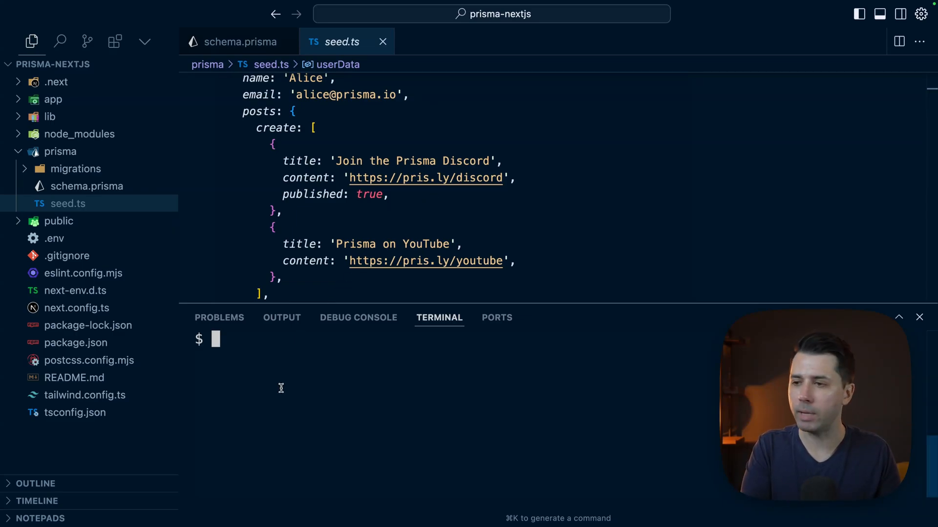
pyautogui.write('npx prisma db se')
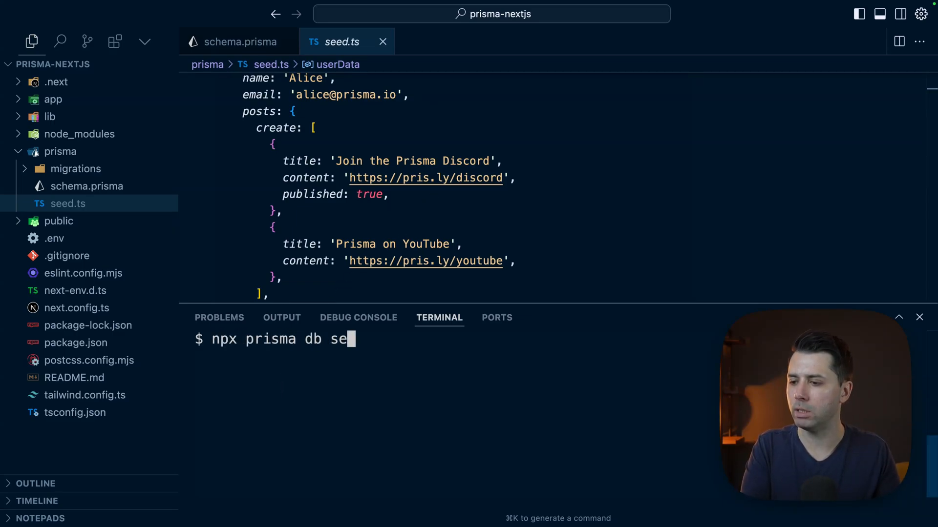
pyautogui.press('Enter')
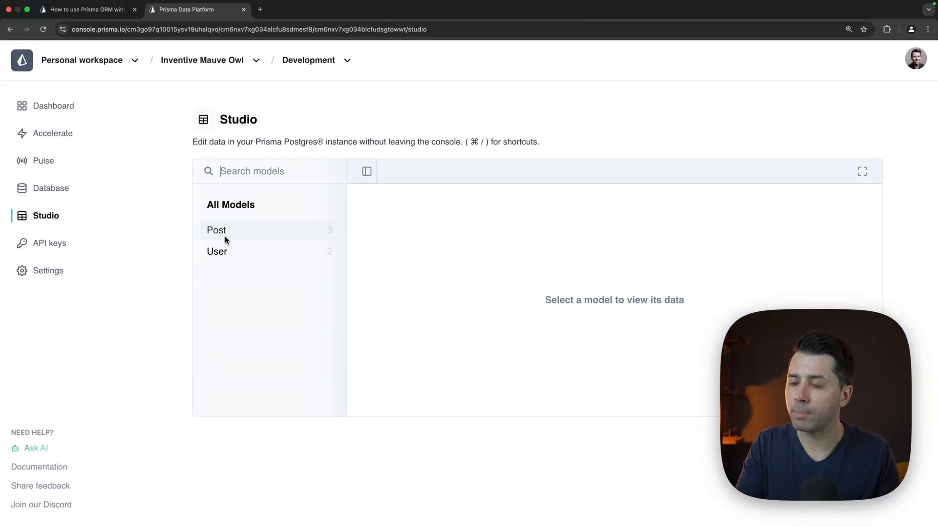
# Step: View the seeded Post records in Prisma Studio
pyautogui.click(216, 230)
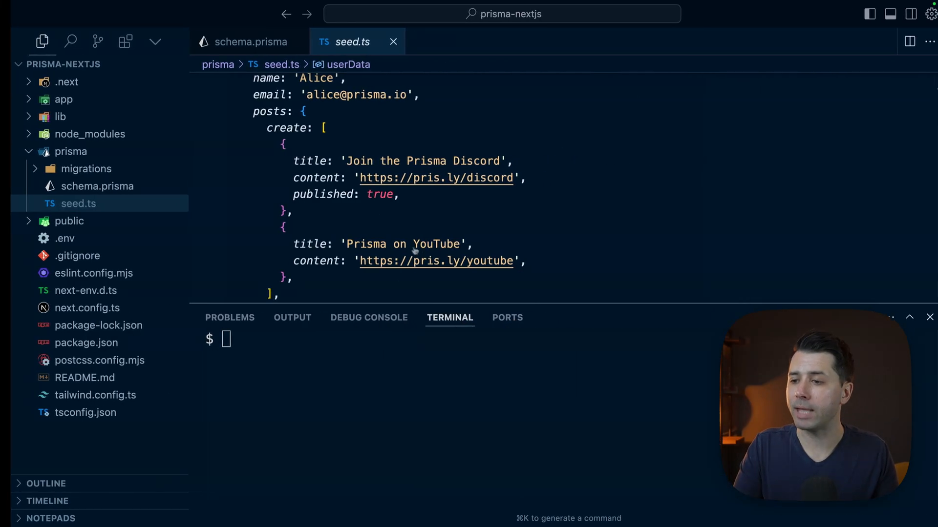
# Step: Start the dev server with npm and open app/posts/page.tsx fetching posts with authors
pyautogui.write('npm')
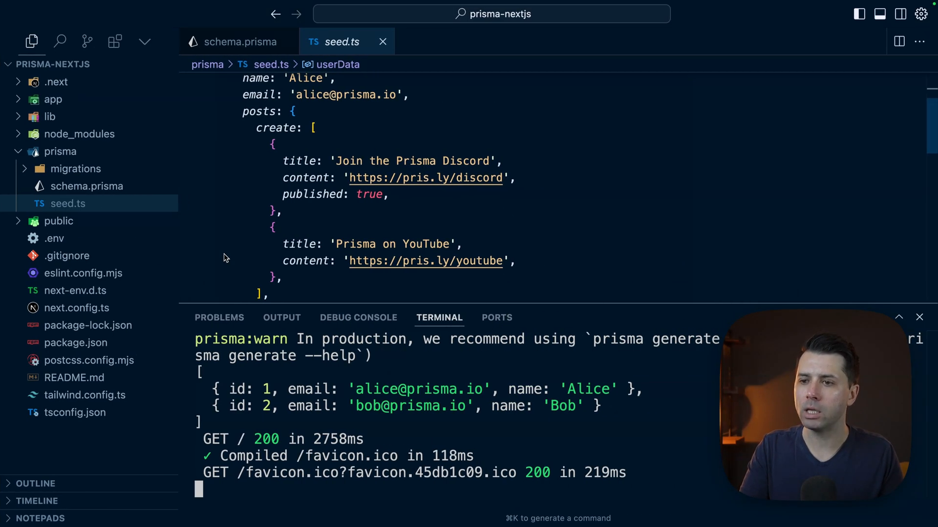
pyautogui.click(52, 100)
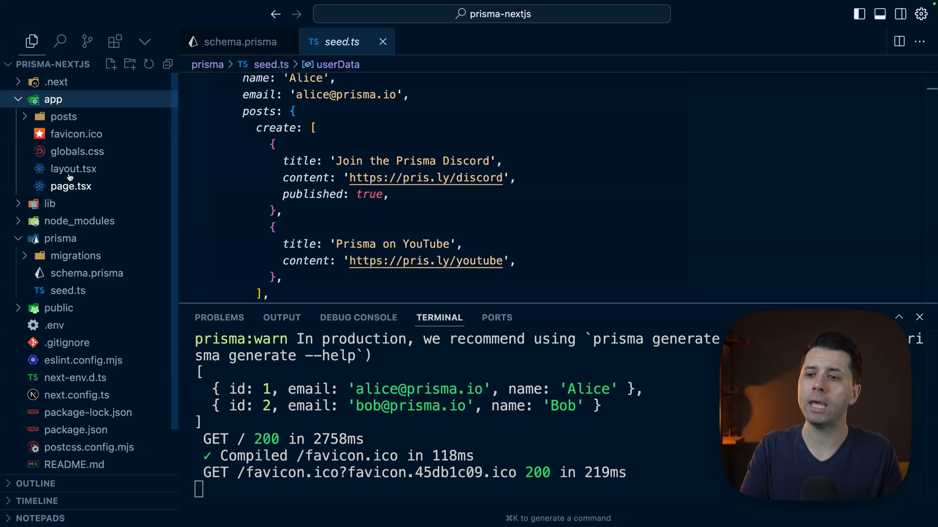
pyautogui.click(70, 185)
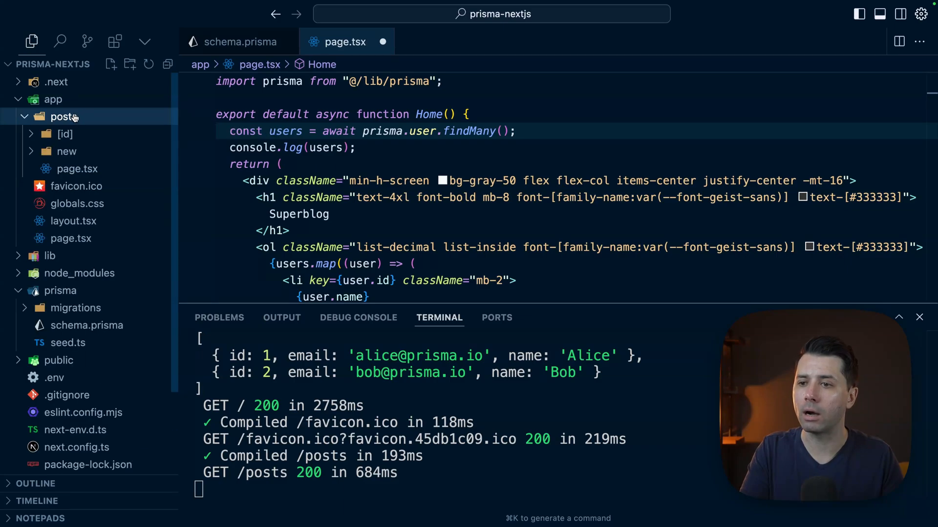
pyautogui.click(76, 169)
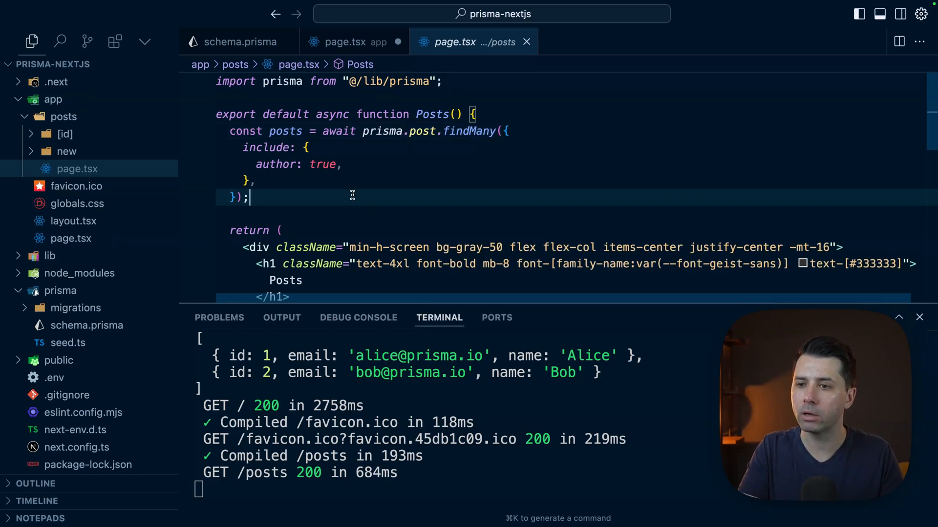
# Step: Expand the app/posts/new folder to reveal the new-post page
pyautogui.click(67, 151)
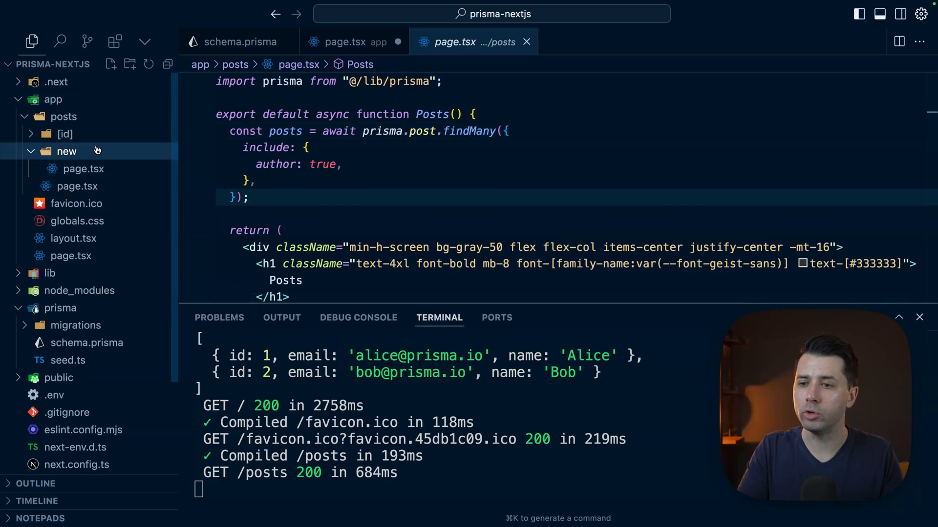
pyautogui.click(83, 169)
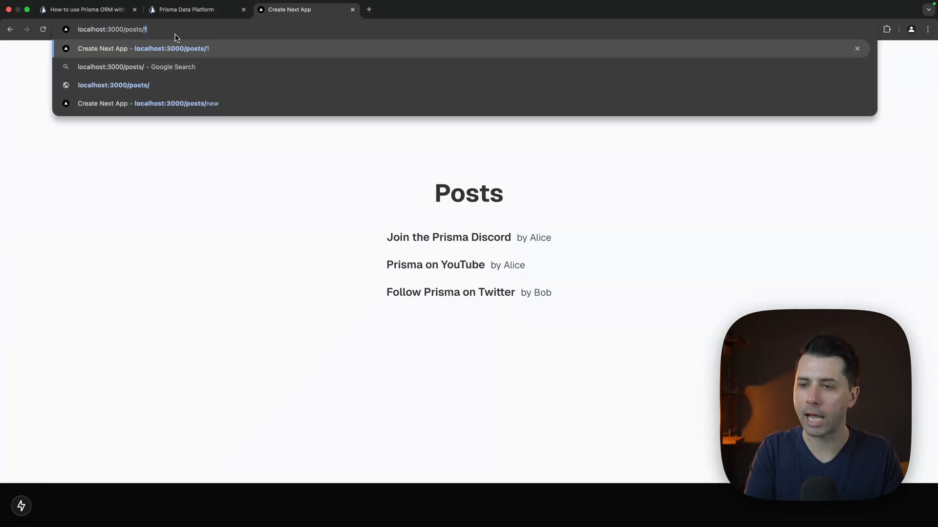
# Step: Submit a new post titled Another Post with content 'Another post' and check it in the posts list
pyautogui.click(147, 103)
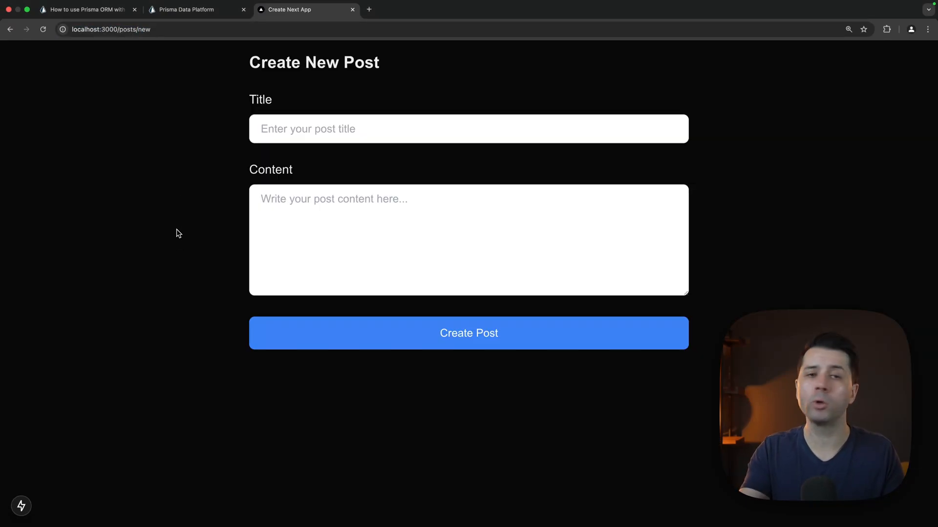
pyautogui.write('Another')
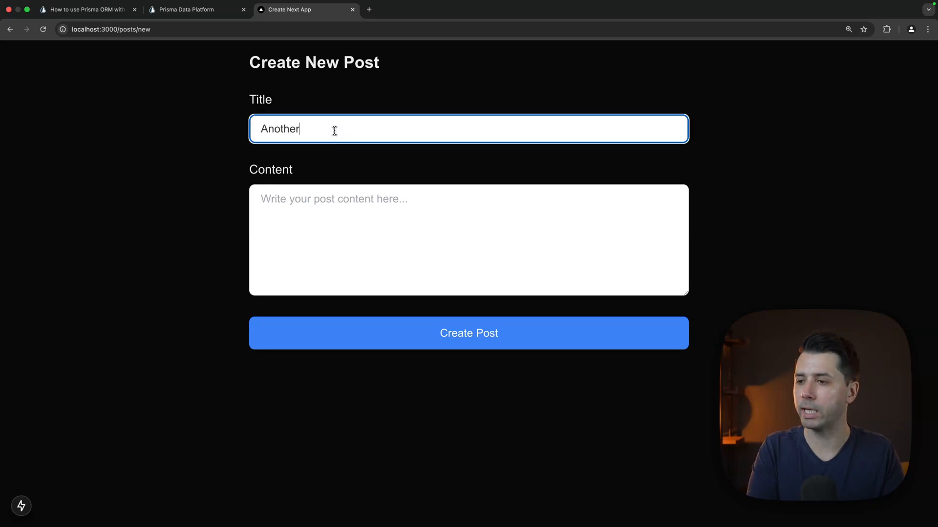
pyautogui.write('Another post')
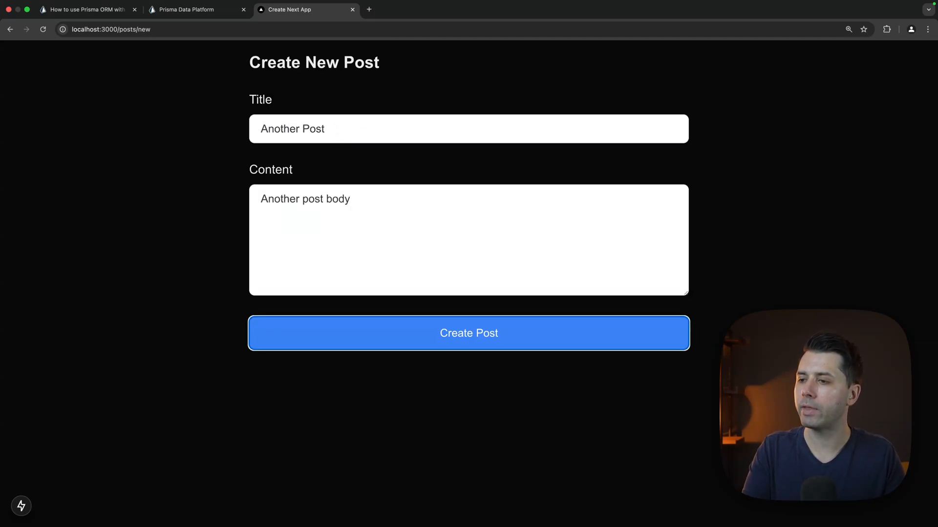
pyautogui.click(468, 333)
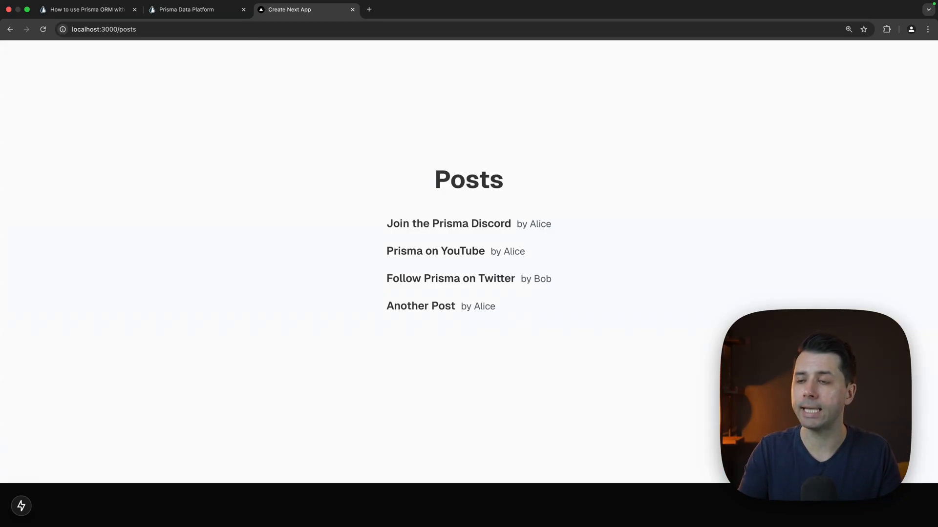
pyautogui.click(191, 9)
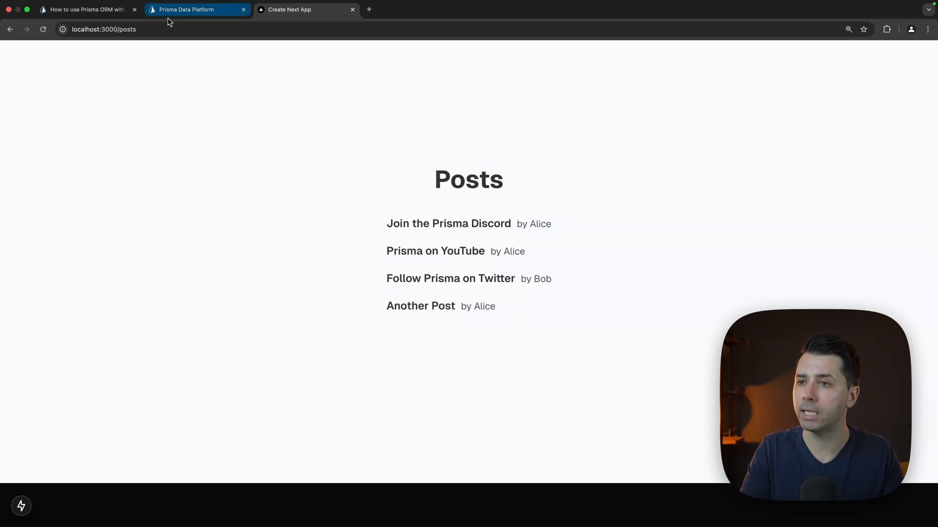
pyautogui.click(198, 9)
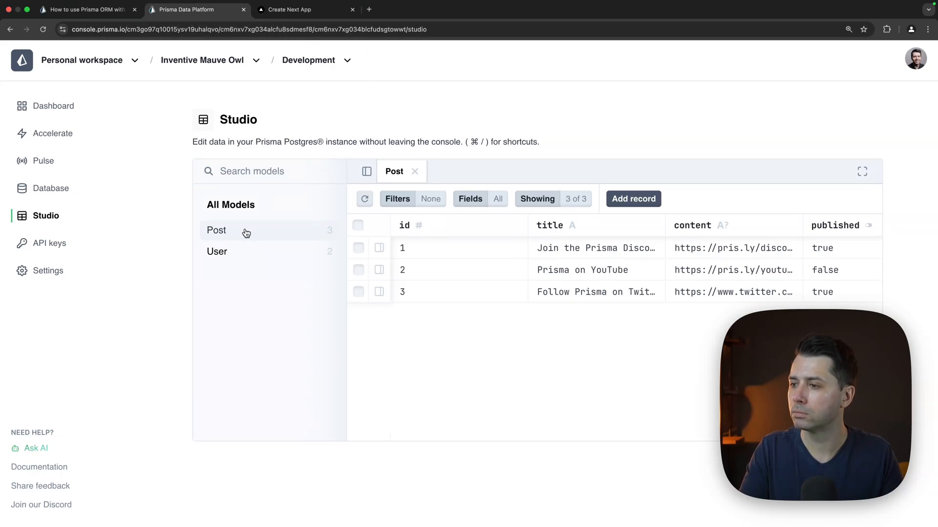
# Step: Show the Post model's records in Prisma Studio
pyautogui.click(633, 199)
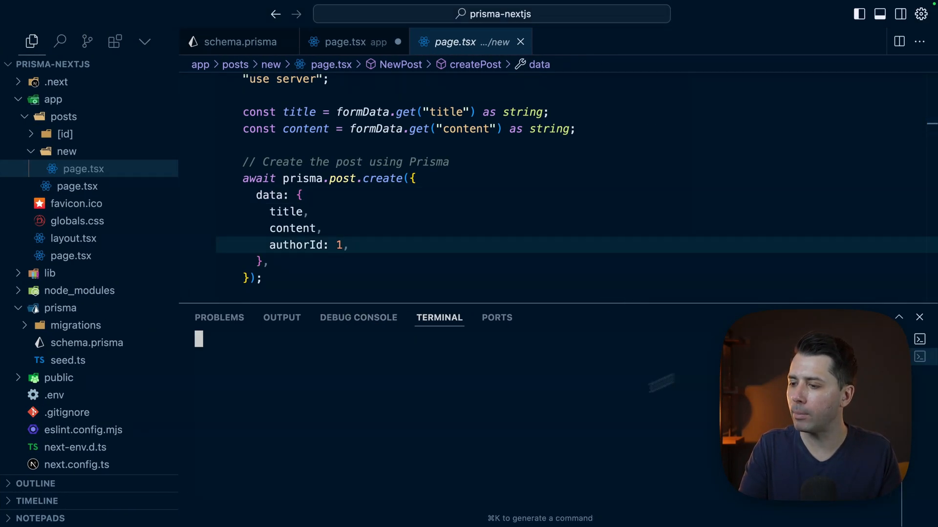
pyautogui.write('npm')
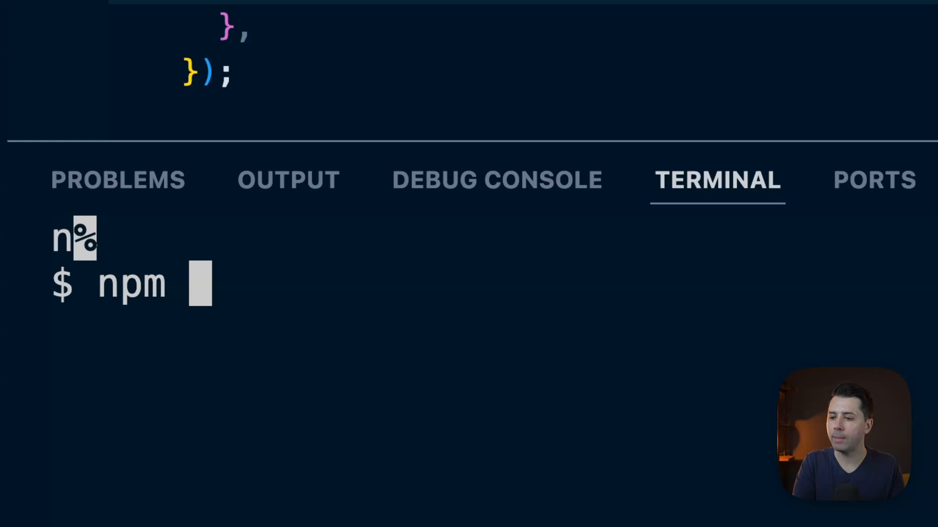
pyautogui.write('i @prisma')
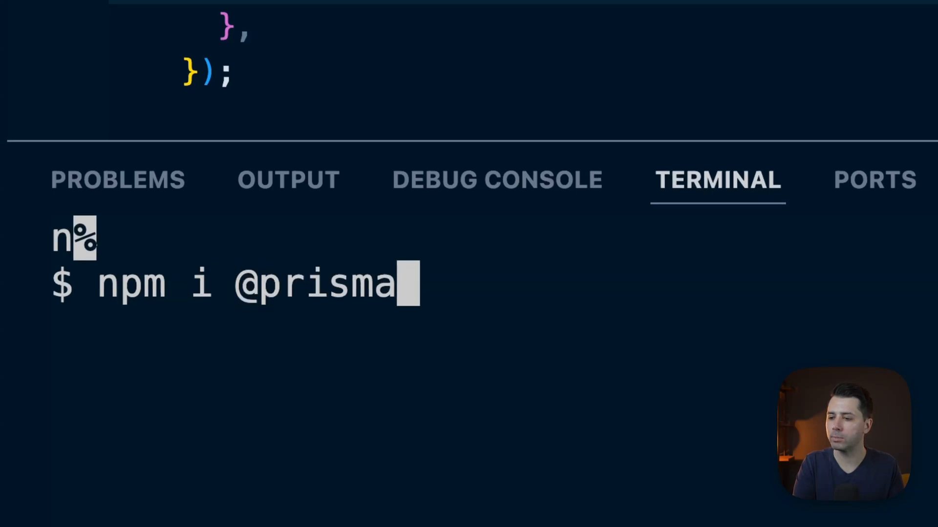
pyautogui.write('/extension')
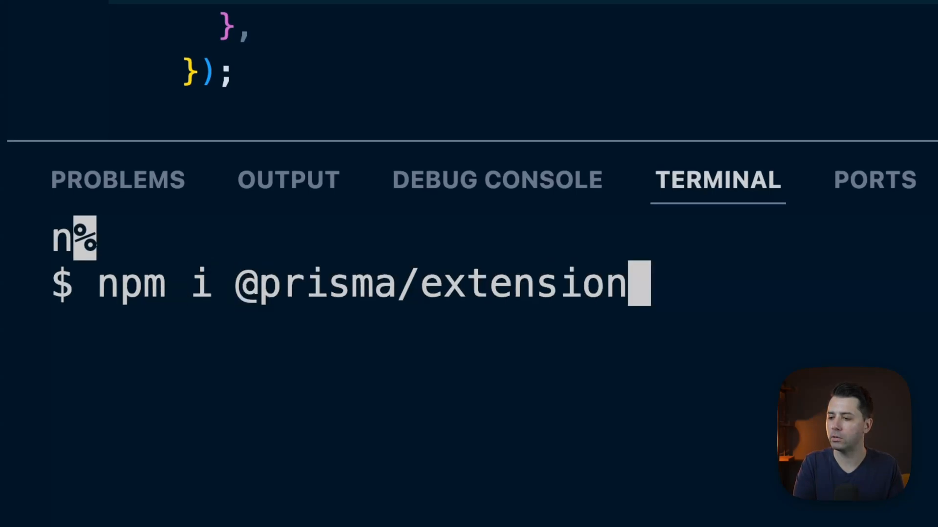
pyautogui.write('-accelerate')
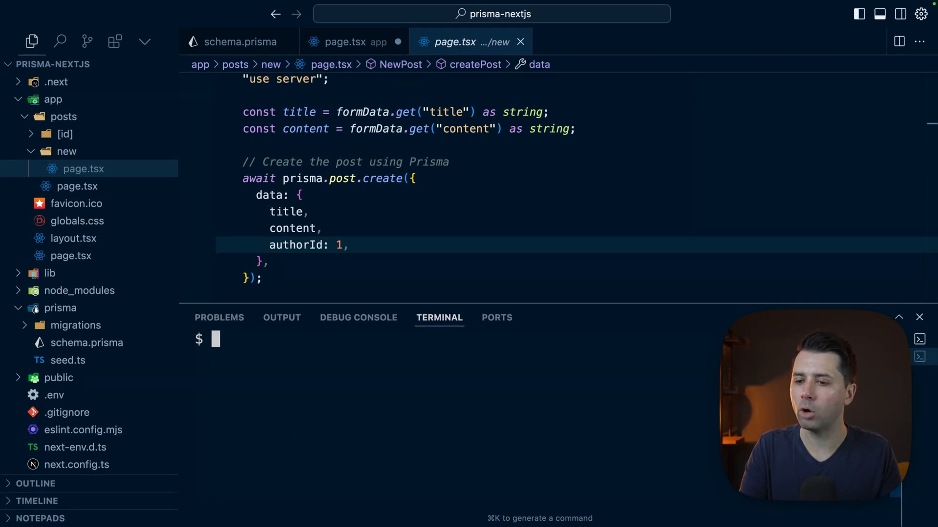
# Step: In lib/prisma.ts, import withAccelerate and append .$extends(withAccelerate()) to new PrismaClient()
pyautogui.click(50, 274)
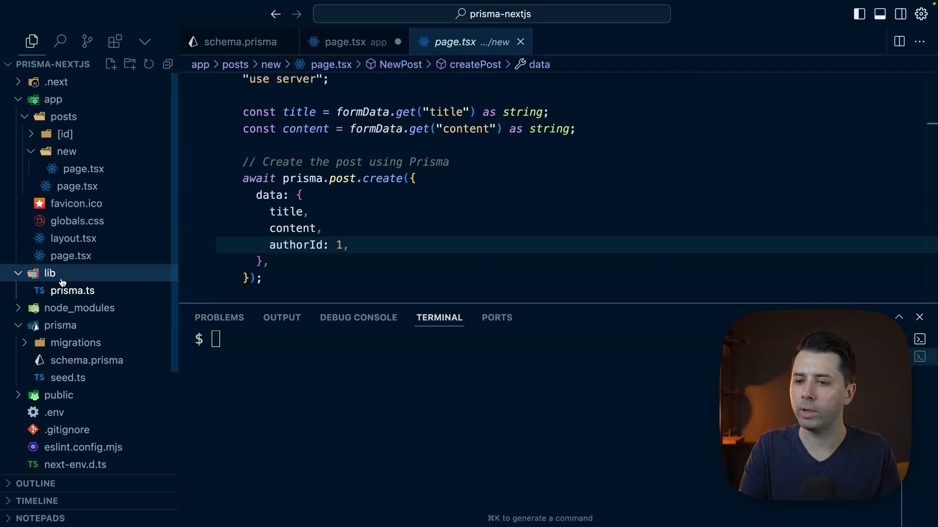
pyautogui.click(72, 290)
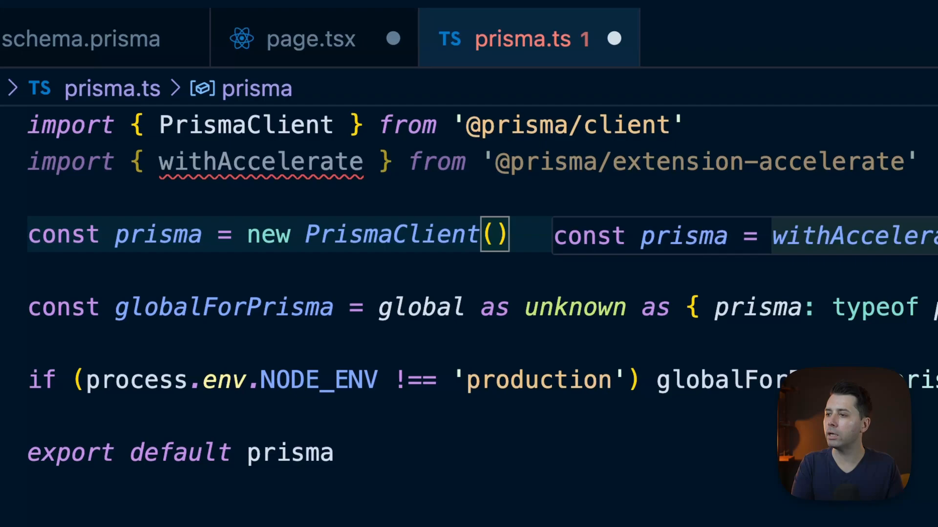
pyautogui.write('.$extends(withAccelerate())')
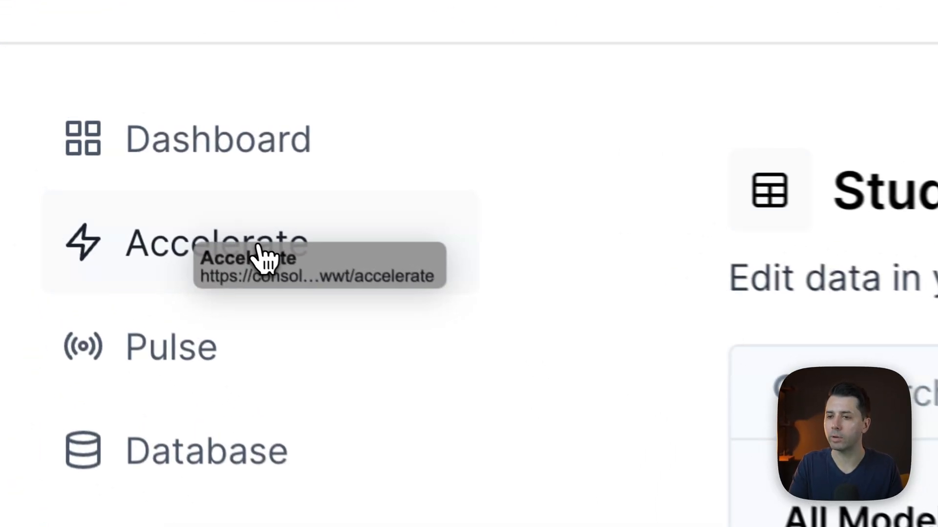
# Step: View Accelerate Overview and Cache sections showing 20 total queries and 0% cache hit rate
pyautogui.click(215, 242)
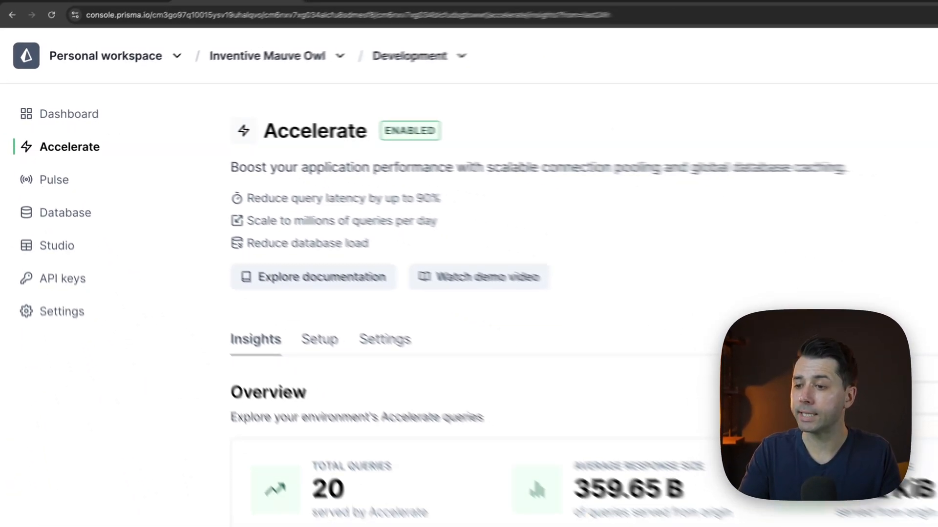
pyautogui.scroll(-3)
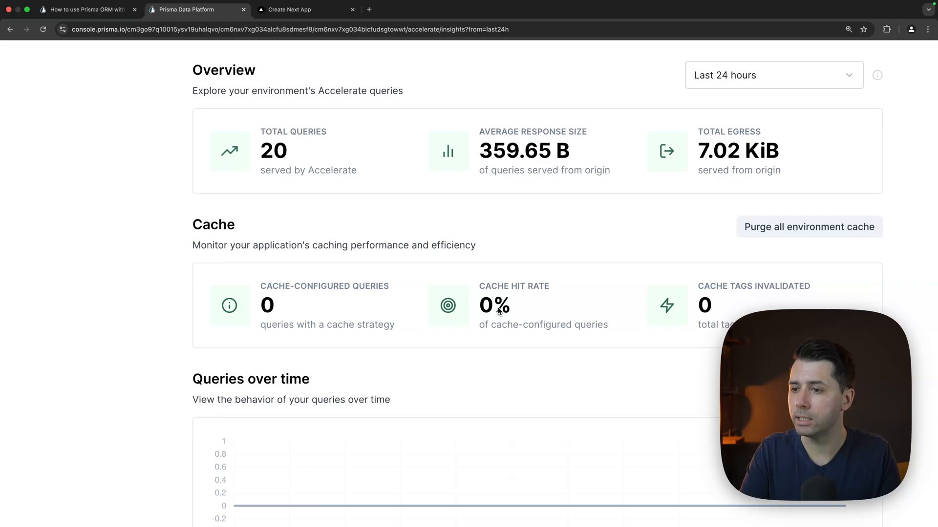
pyautogui.scroll(-3)
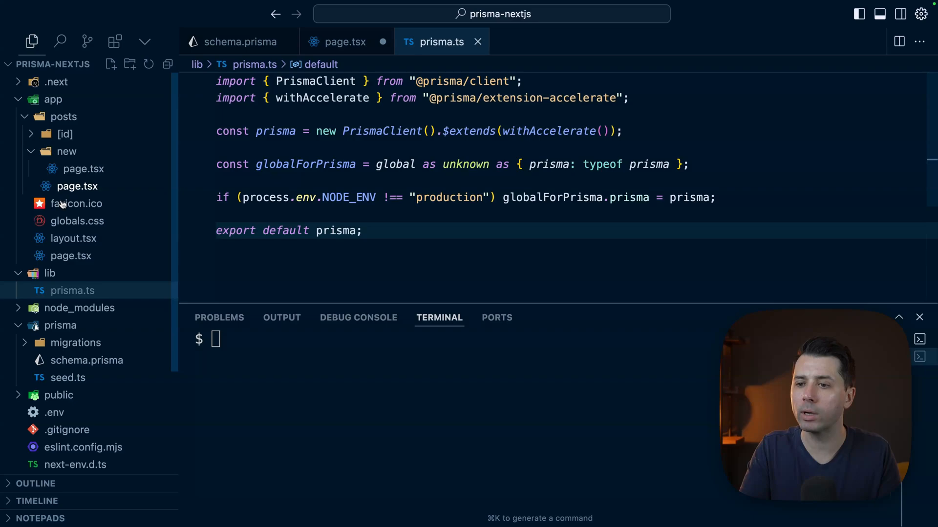
# Step: In app/posts/page.tsx add cacheStrategy { swr: true, ttl: 60 } to findMany, then revisit Accelerate insights
pyautogui.click(77, 185)
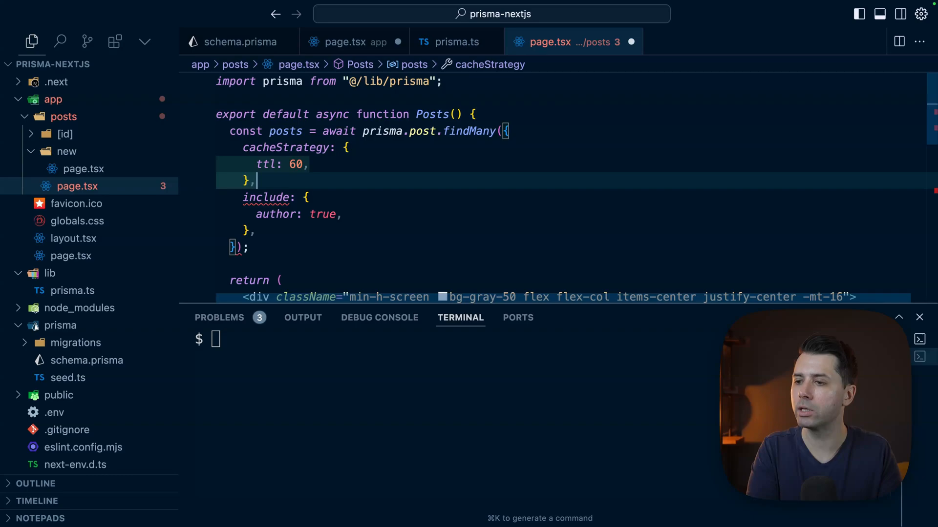
pyautogui.press('Enter')
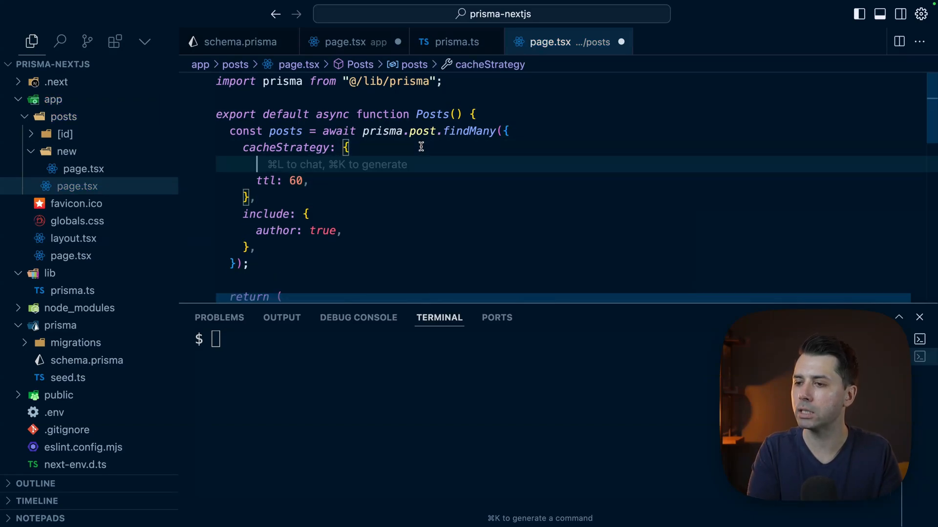
pyautogui.write('swr: true,')
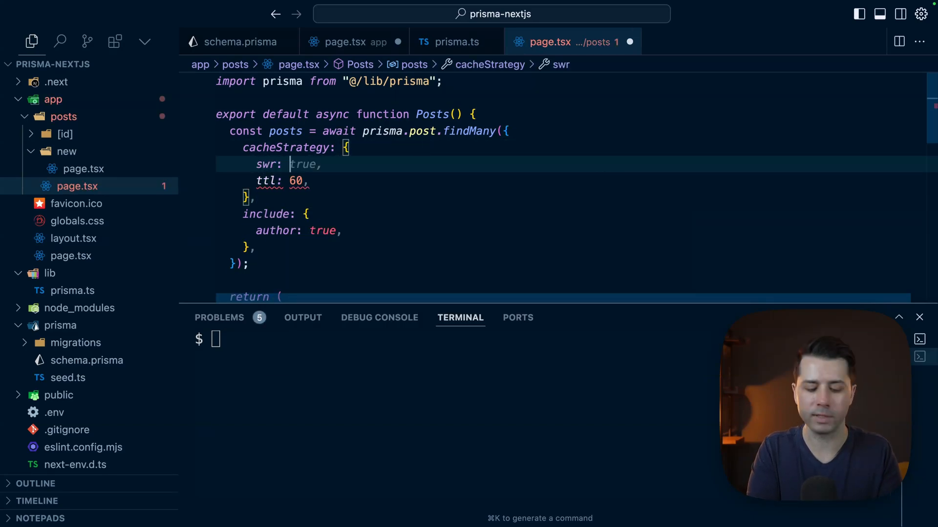
pyautogui.write('60')
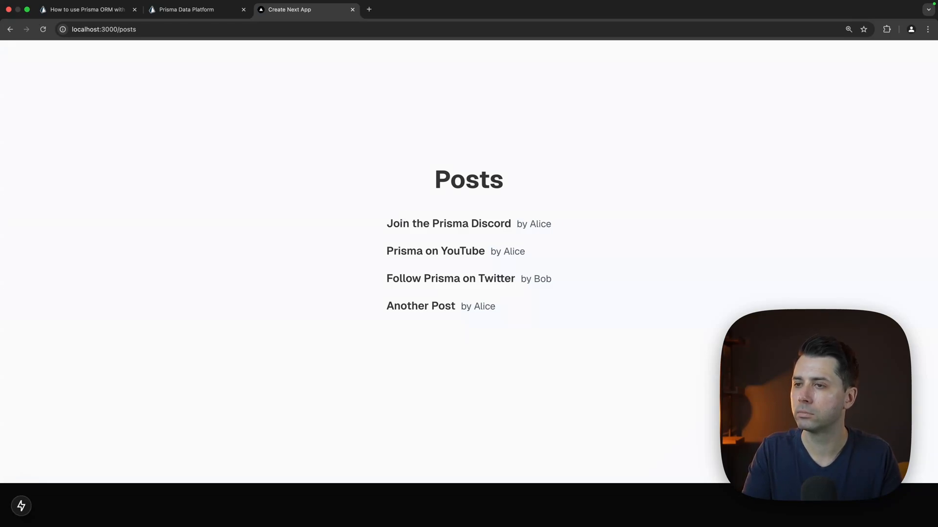
pyautogui.click(186, 10)
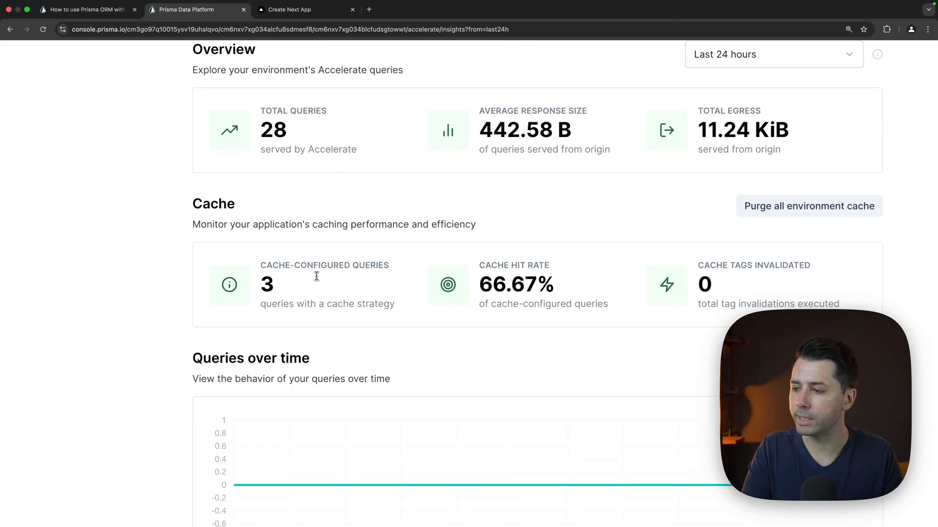
# Step: Review the 66.67% cache hit rate, then start a new project from the workspace overview
pyautogui.scroll(-3)
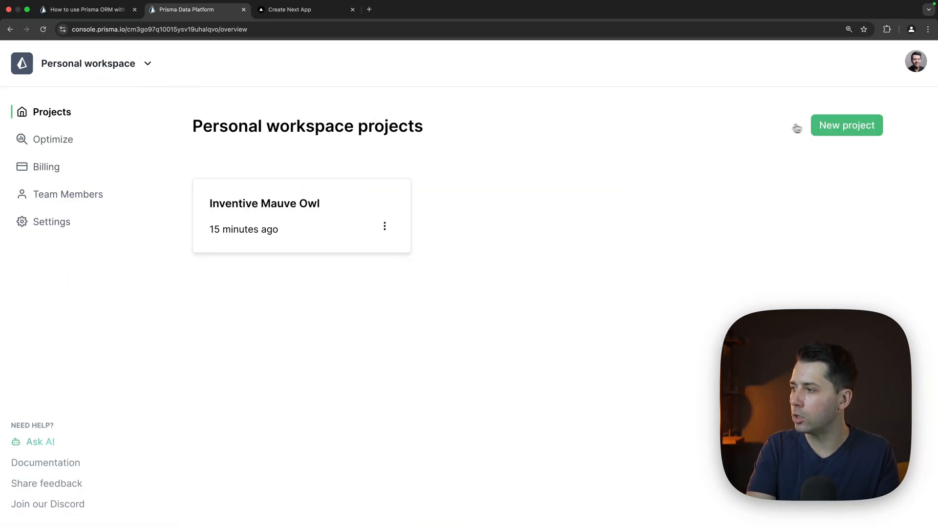
pyautogui.click(845, 125)
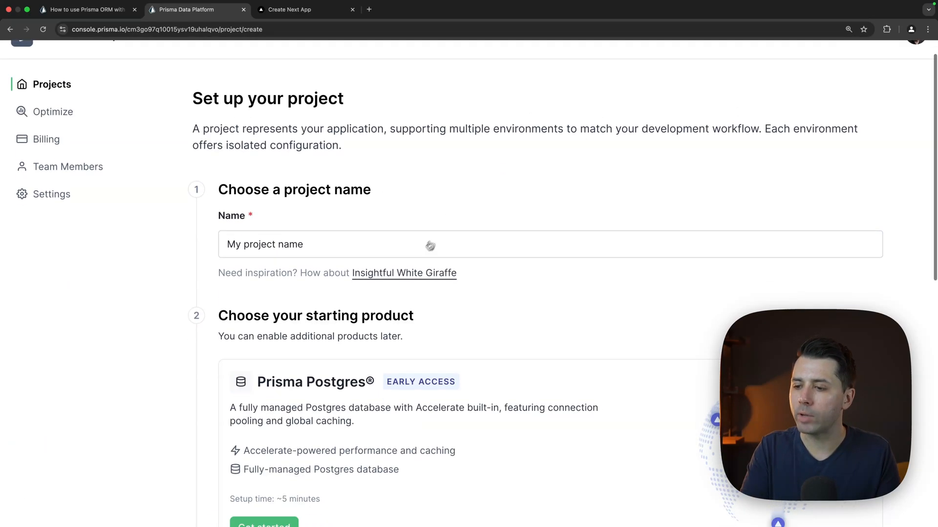